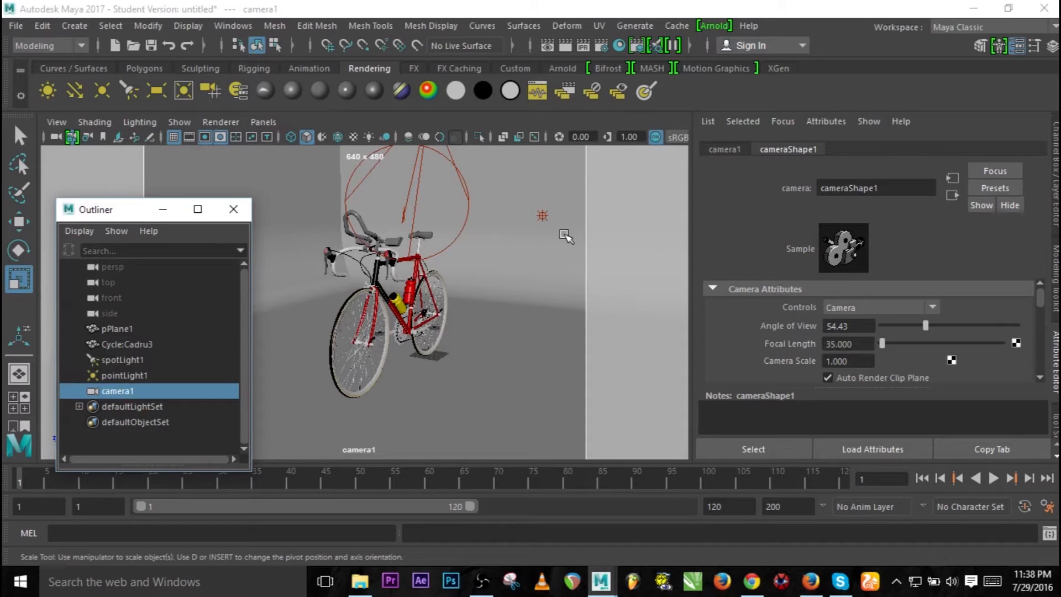
mouse_move(473, 216)
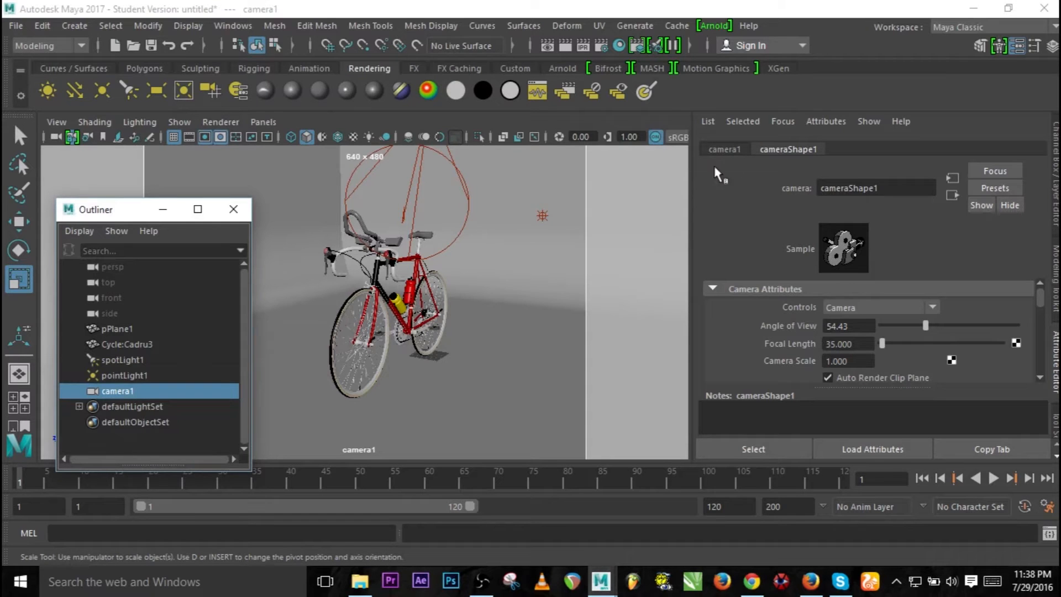
mouse_move(288, 179)
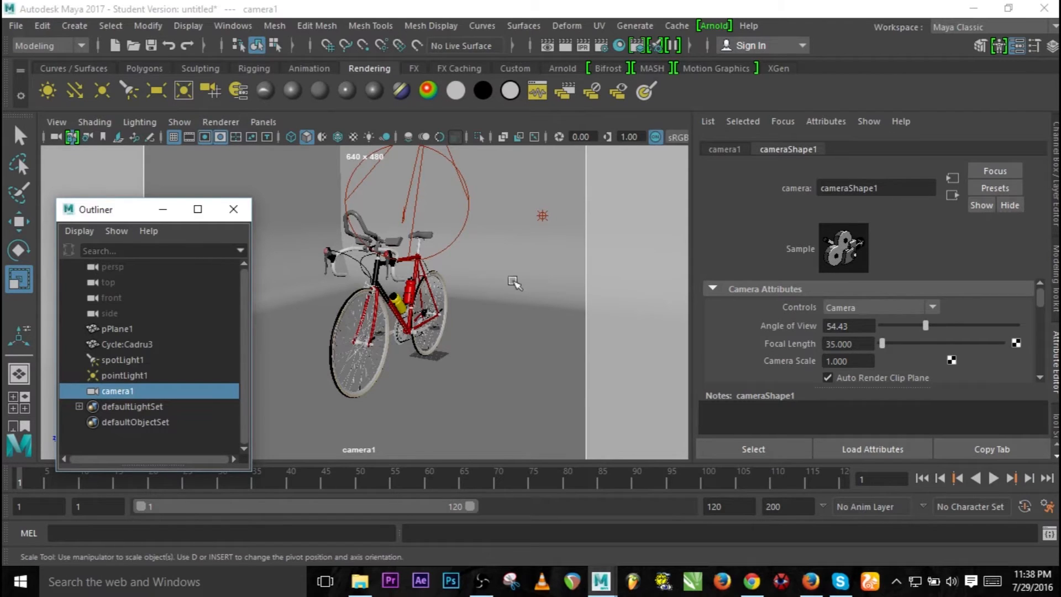
mouse_move(464, 318)
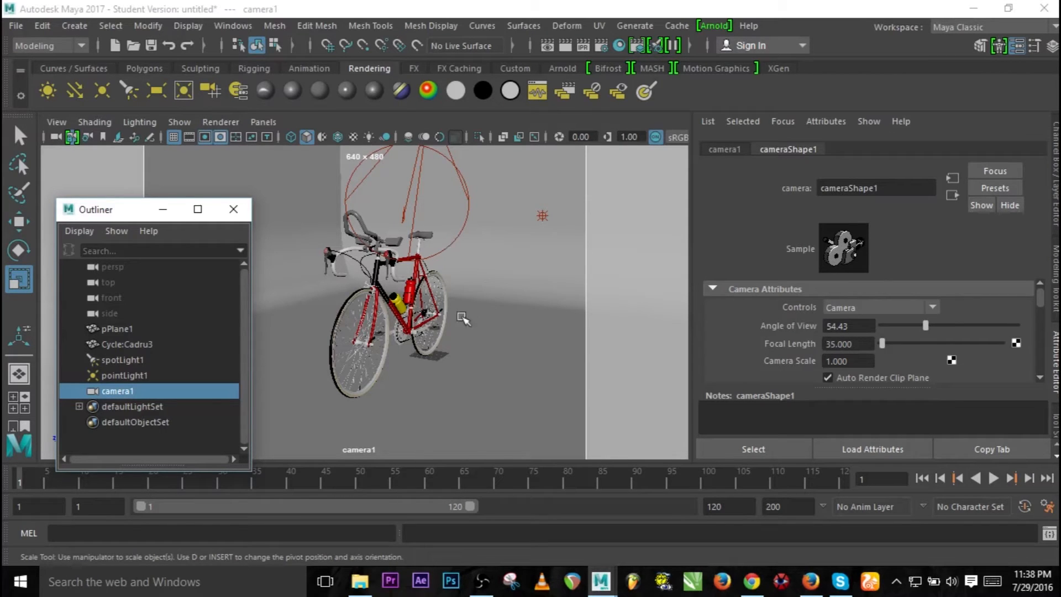
Step: Switch the viewport from camera1 to the default persp camera
drag(463, 319, 431, 357)
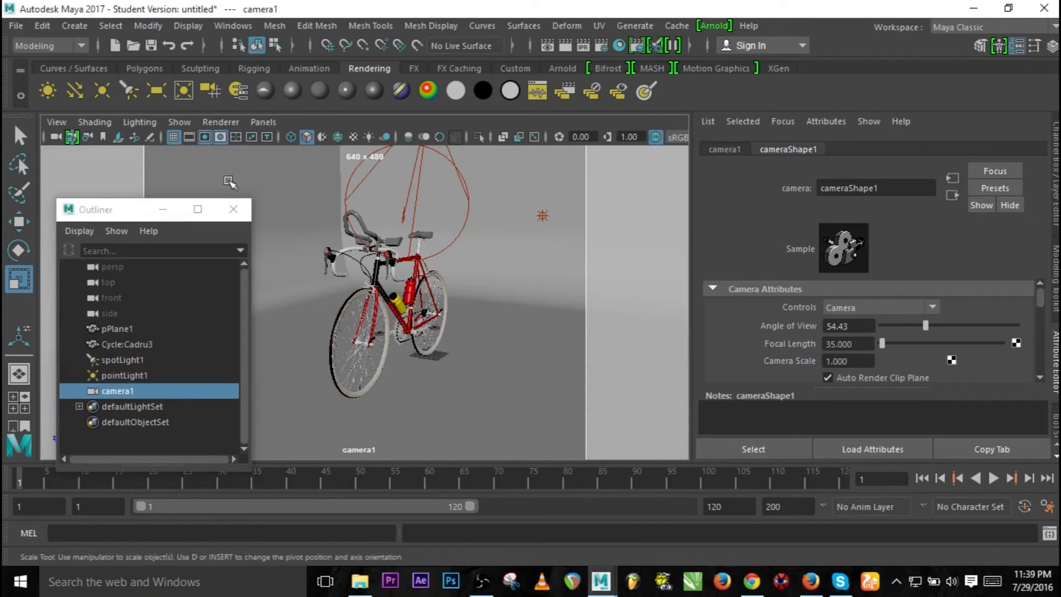
mouse_move(397, 218)
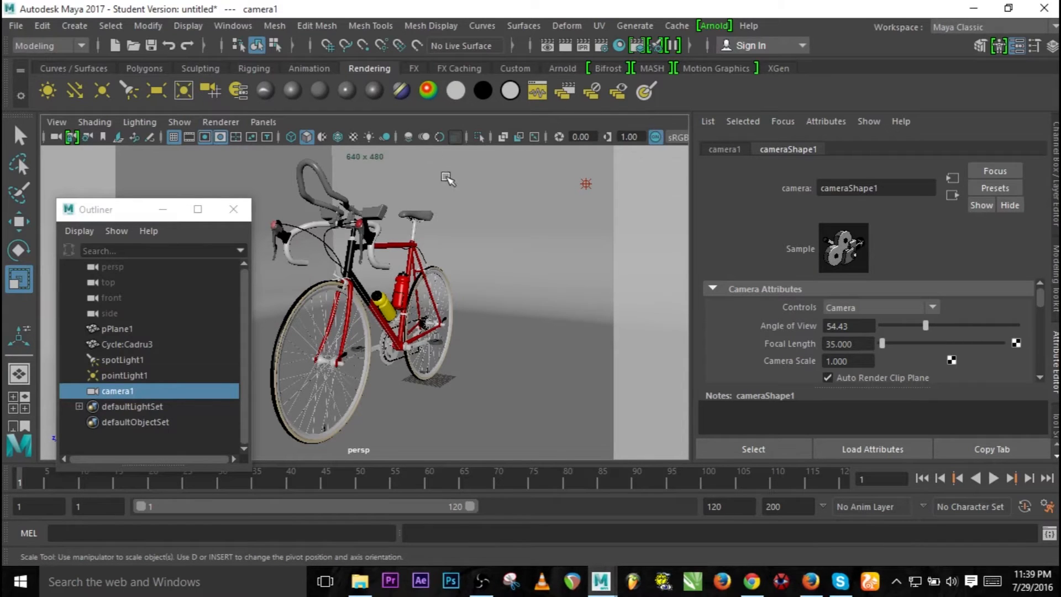
mouse_move(482, 170)
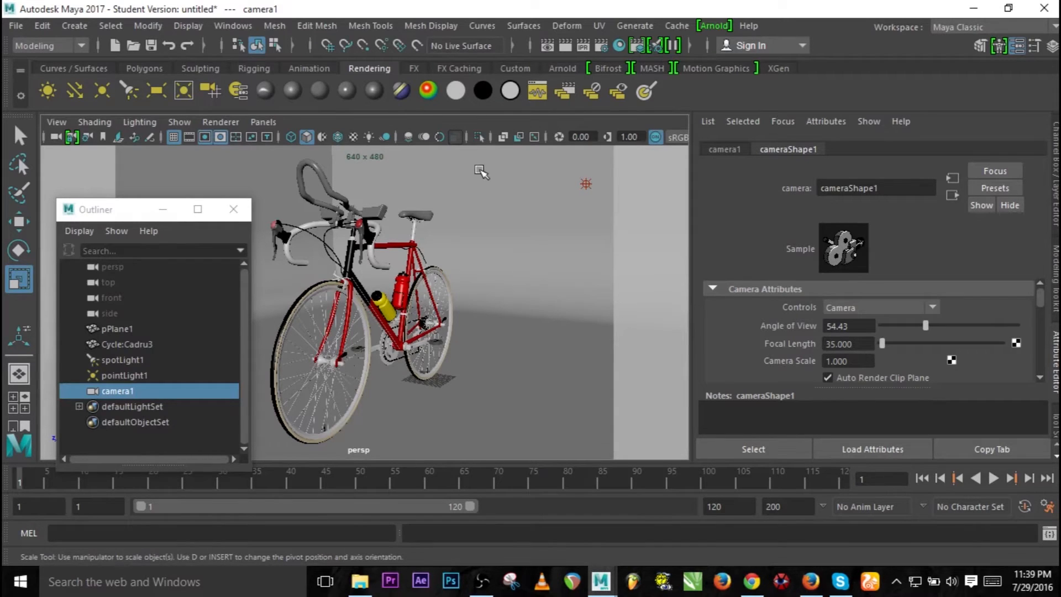
mouse_move(450, 185)
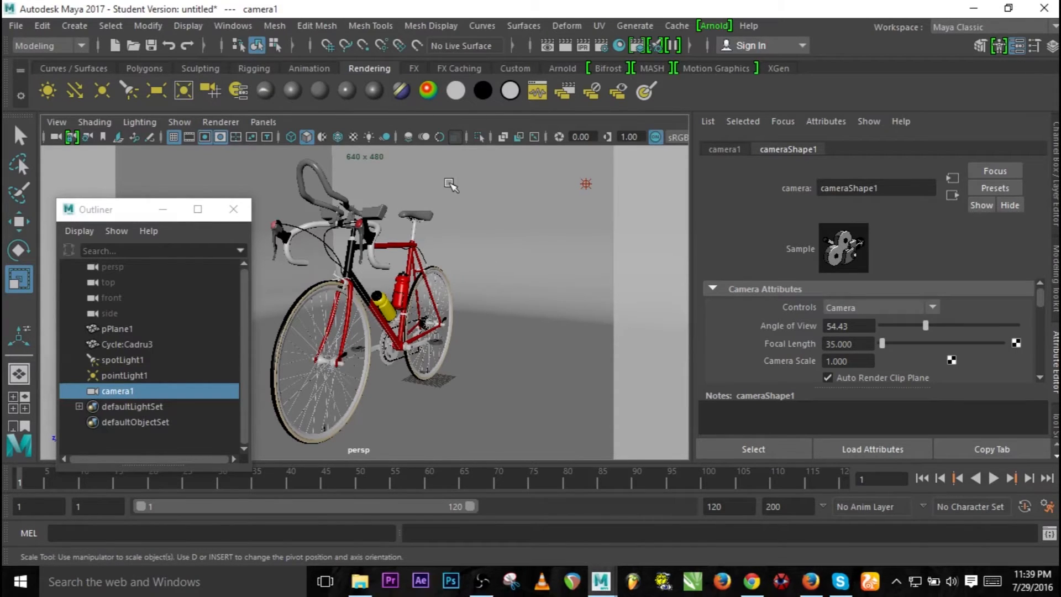
mouse_move(159, 206)
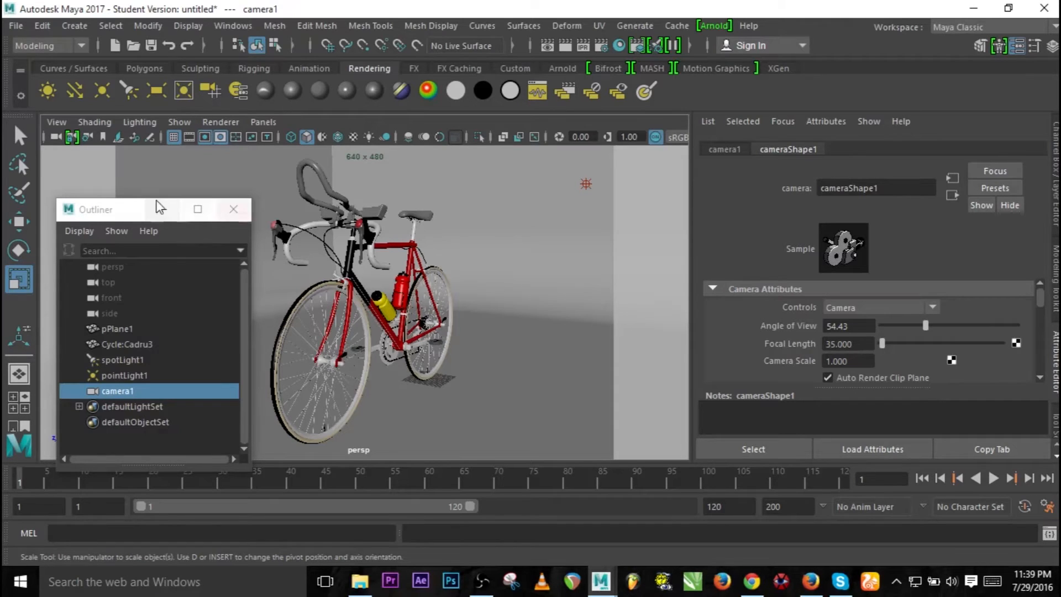
Step: Tuck away the Outliner and select spotLight1 to show its intensity and color
click(233, 208)
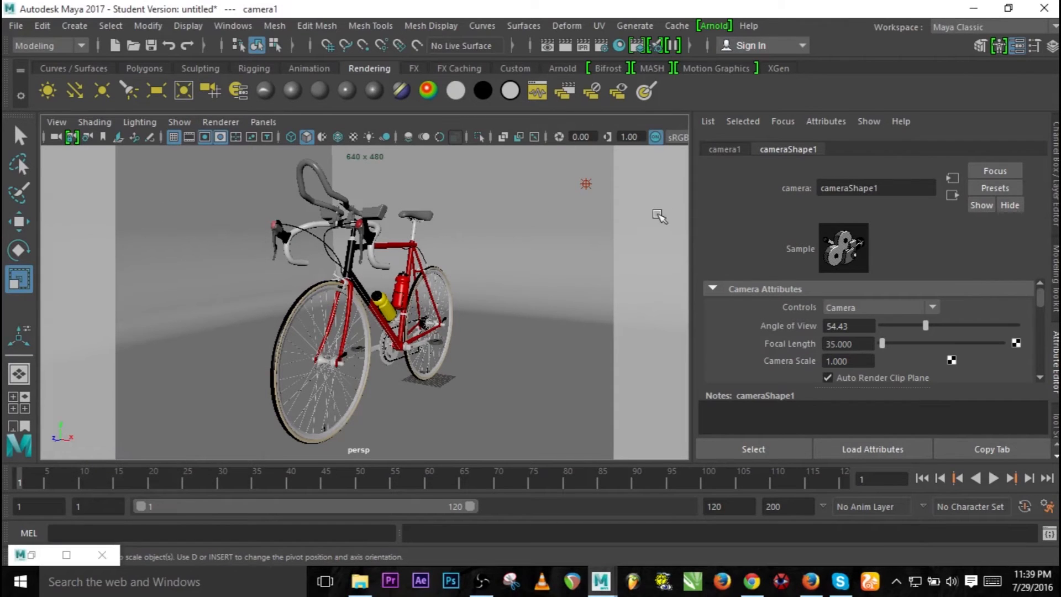
mouse_move(669, 156)
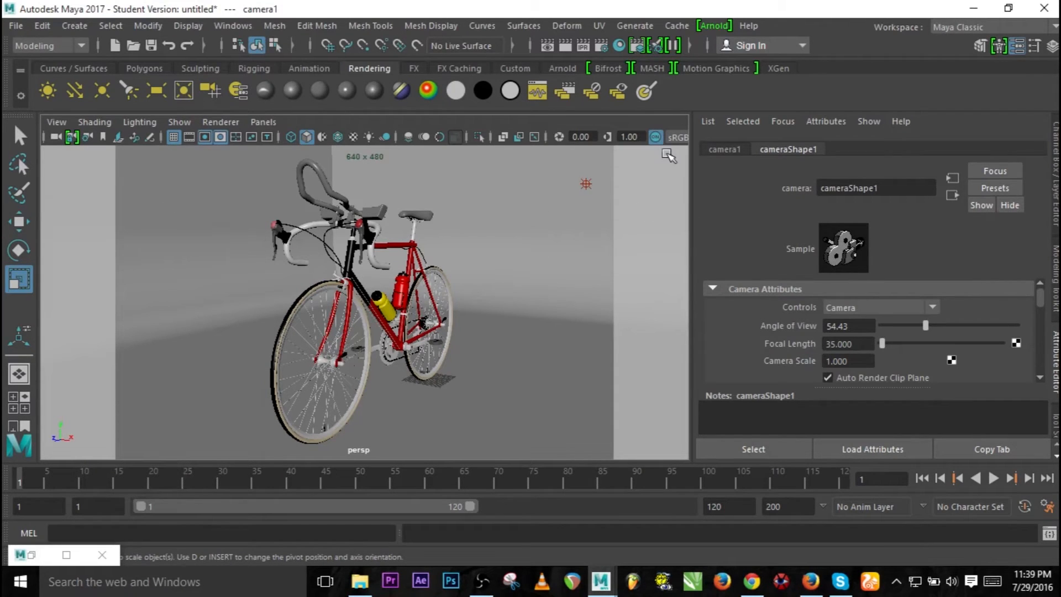
mouse_move(699, 137)
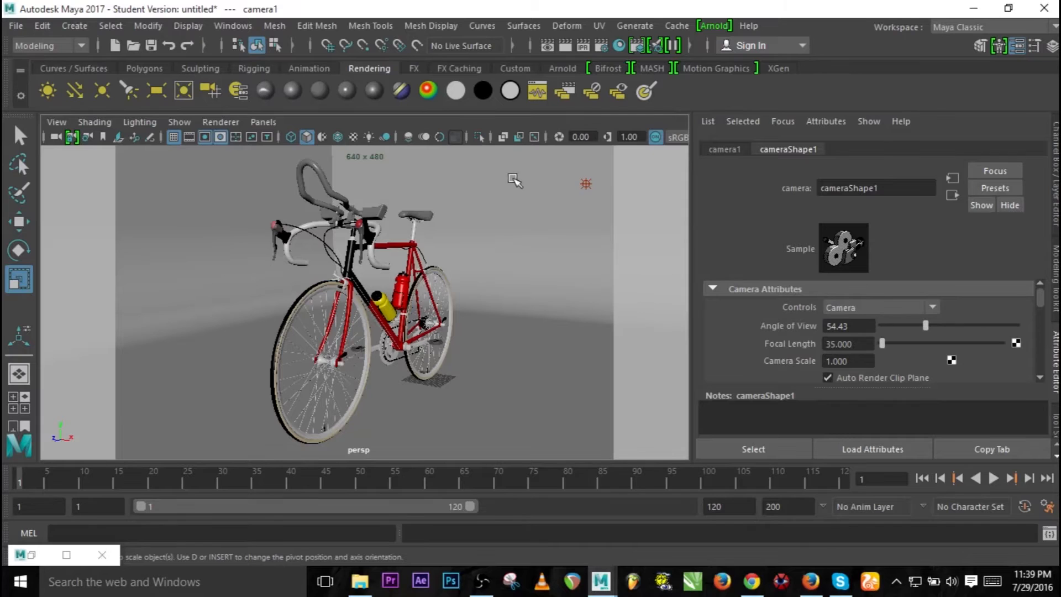
mouse_move(389, 153)
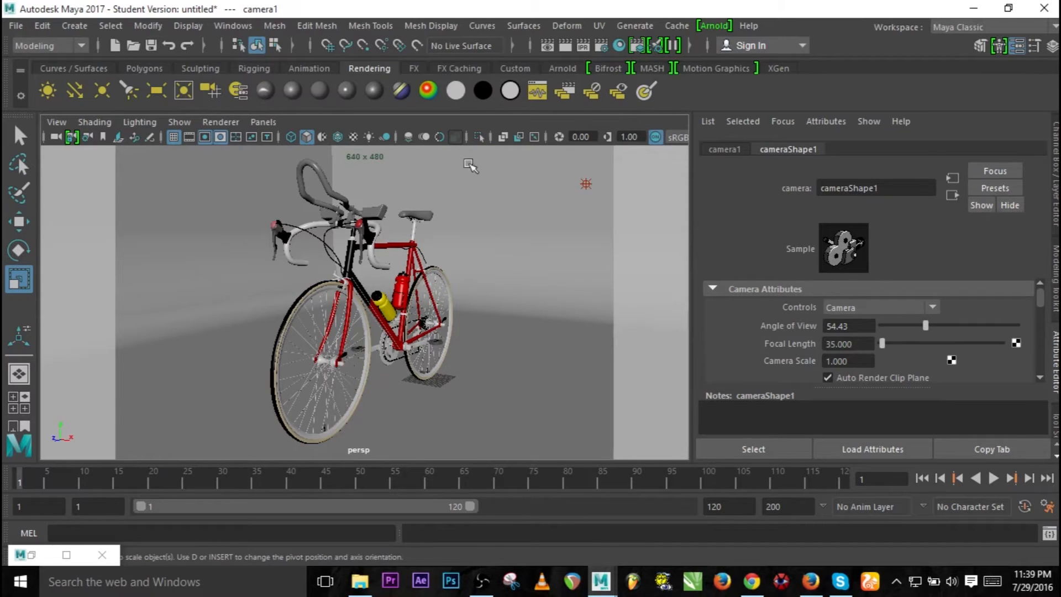
mouse_move(619, 198)
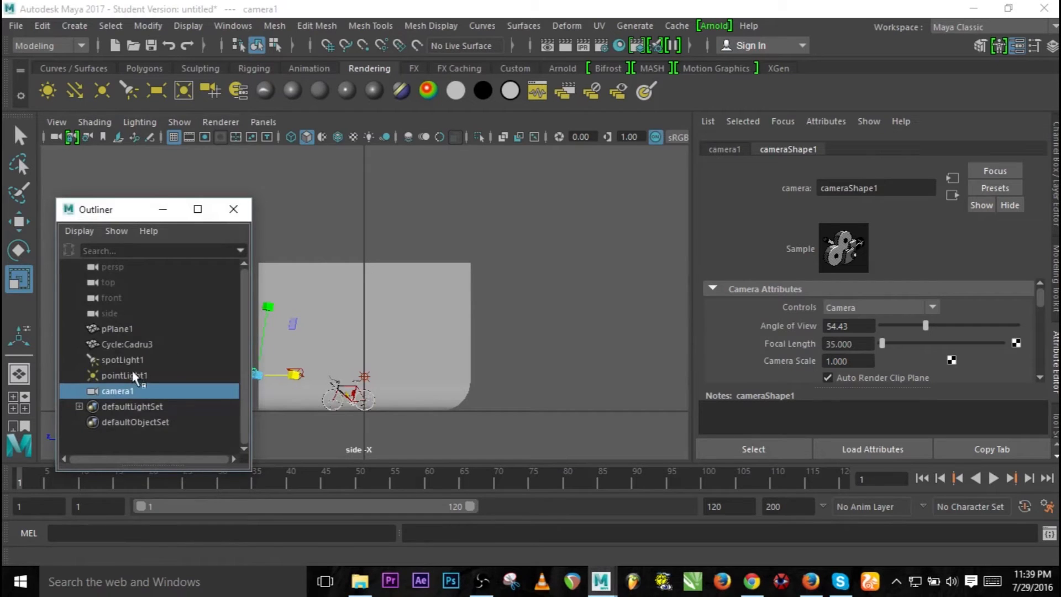
click(122, 359)
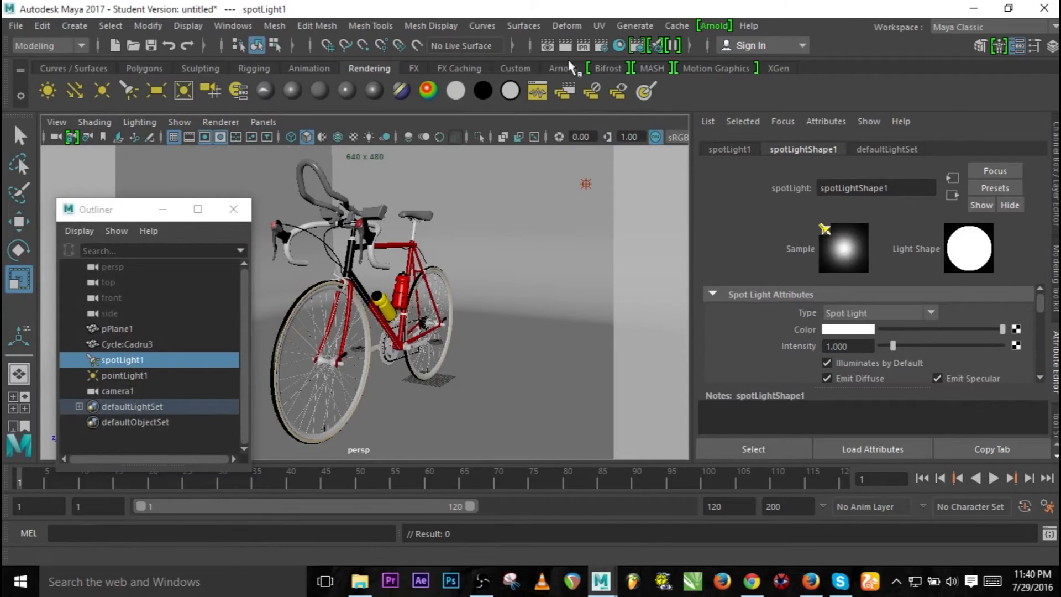
Step: Render the current frame with Arnold and reposition the all-black Render View window
click(564, 45)
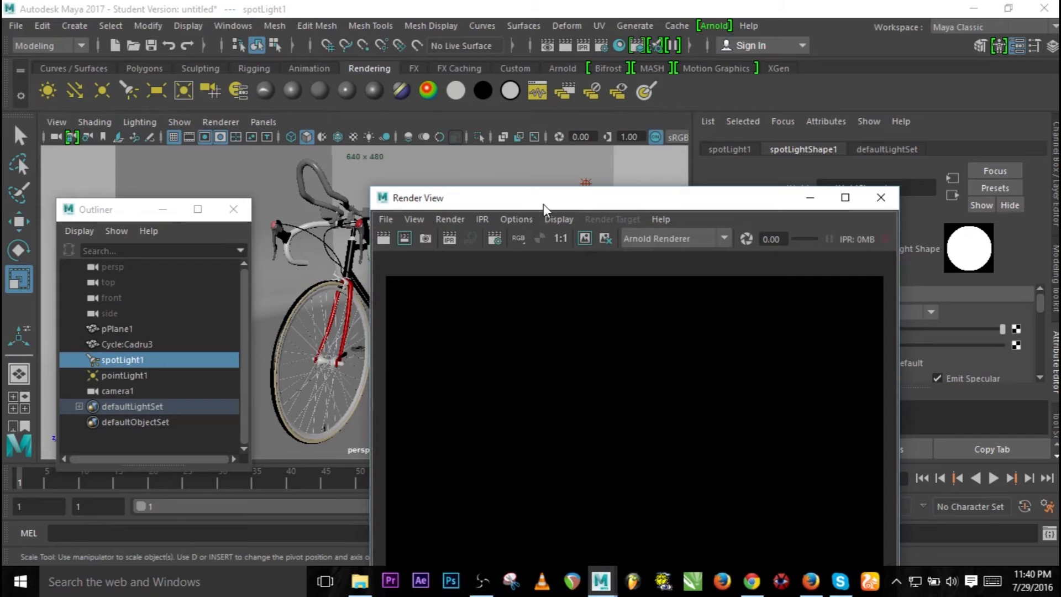
drag(546, 198, 504, 83)
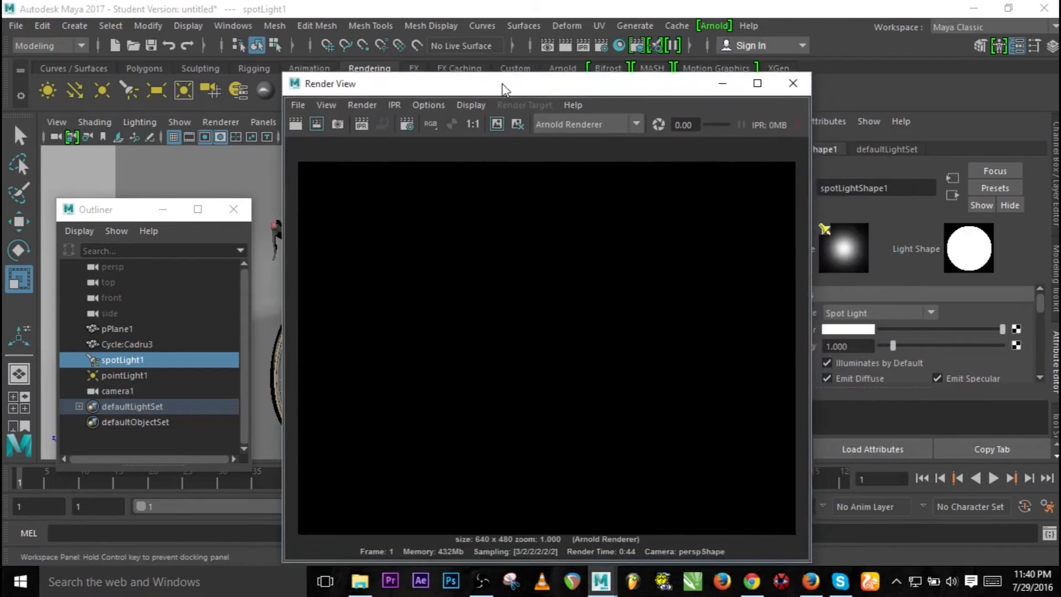
drag(504, 83, 598, 72)
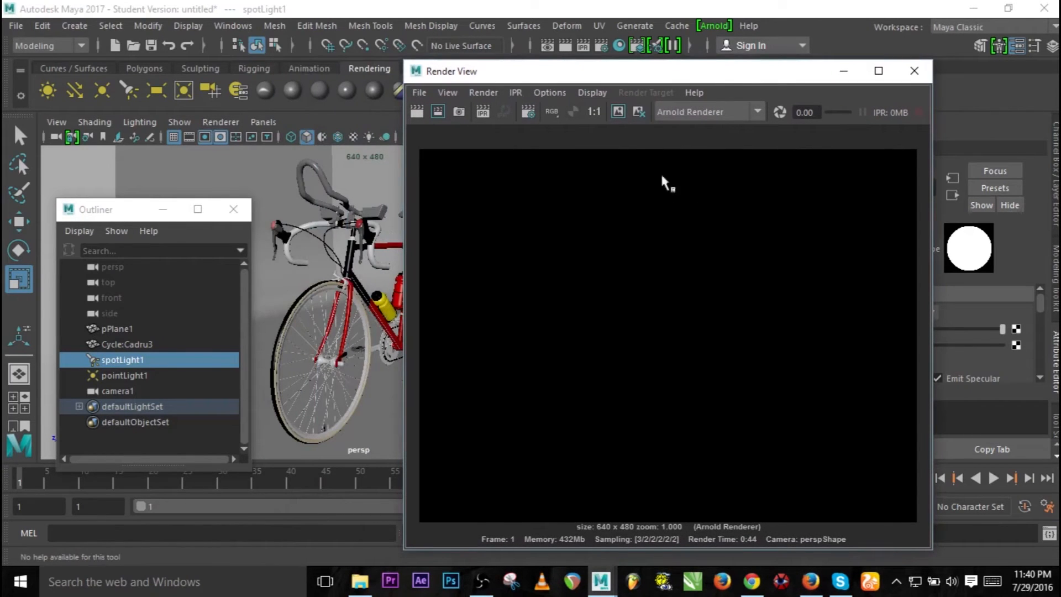
mouse_move(680, 132)
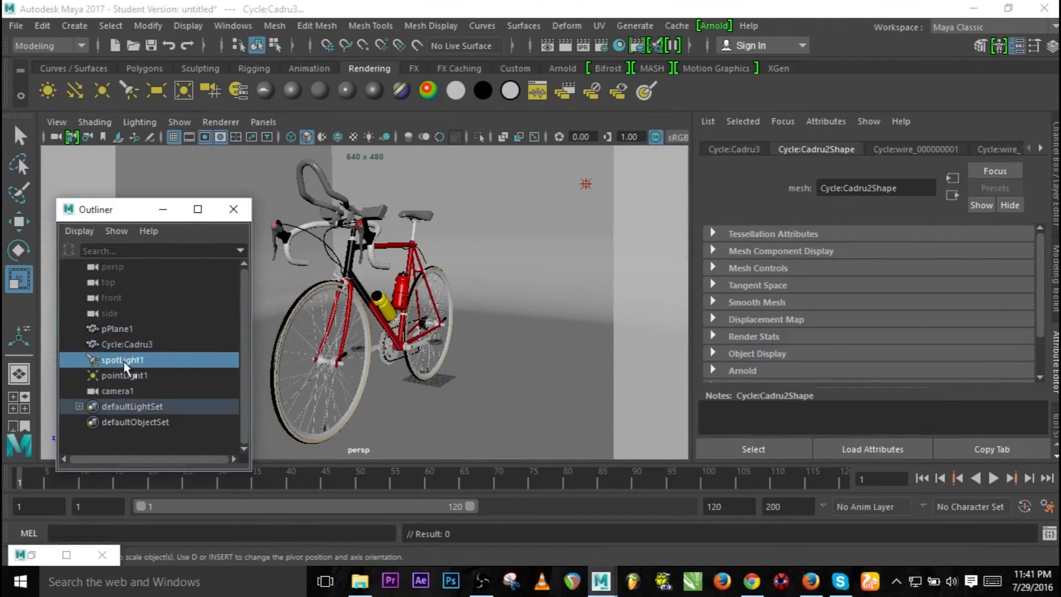
Step: Set spotLight1's Arnold Decay Type to constant
click(123, 359)
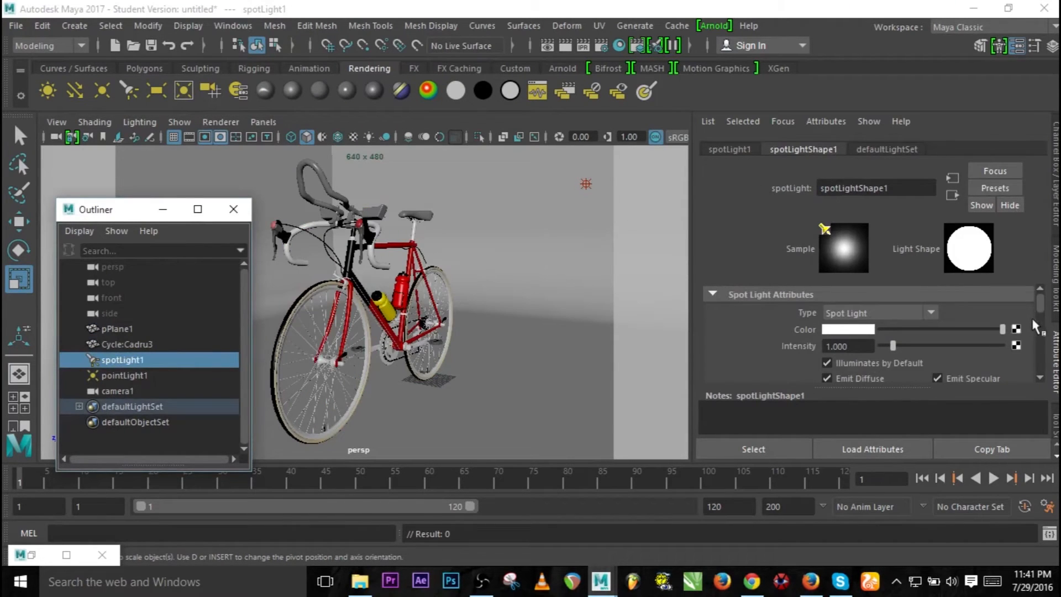
scroll(down, 3)
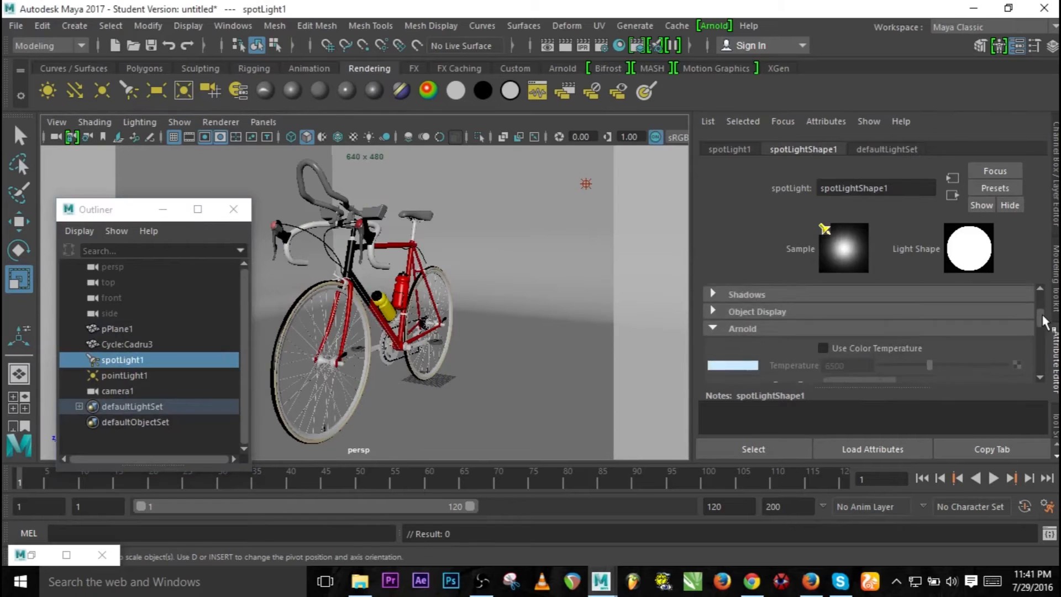
scroll(down, 3)
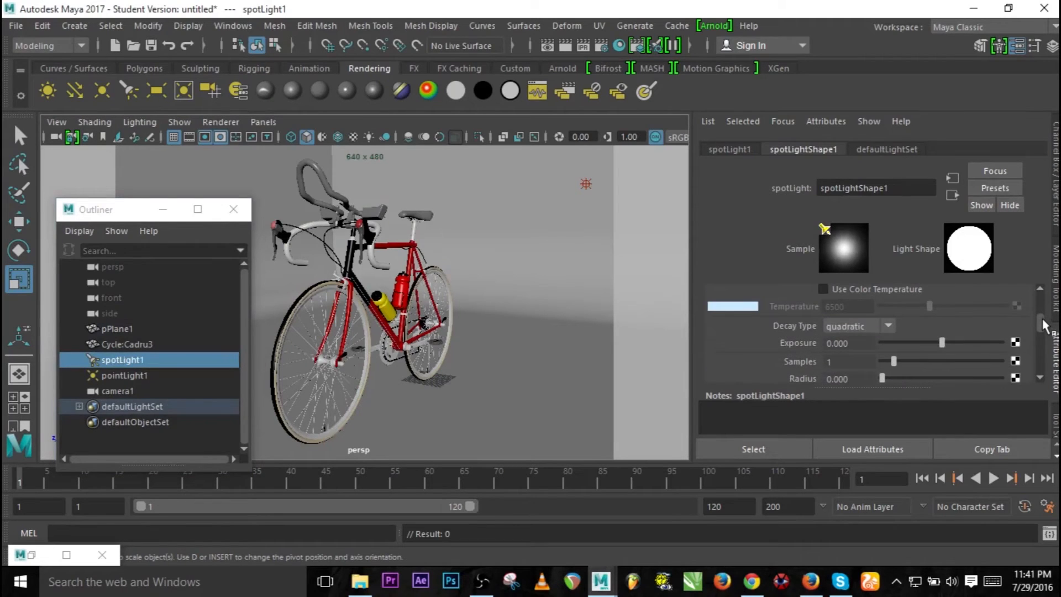
click(887, 326)
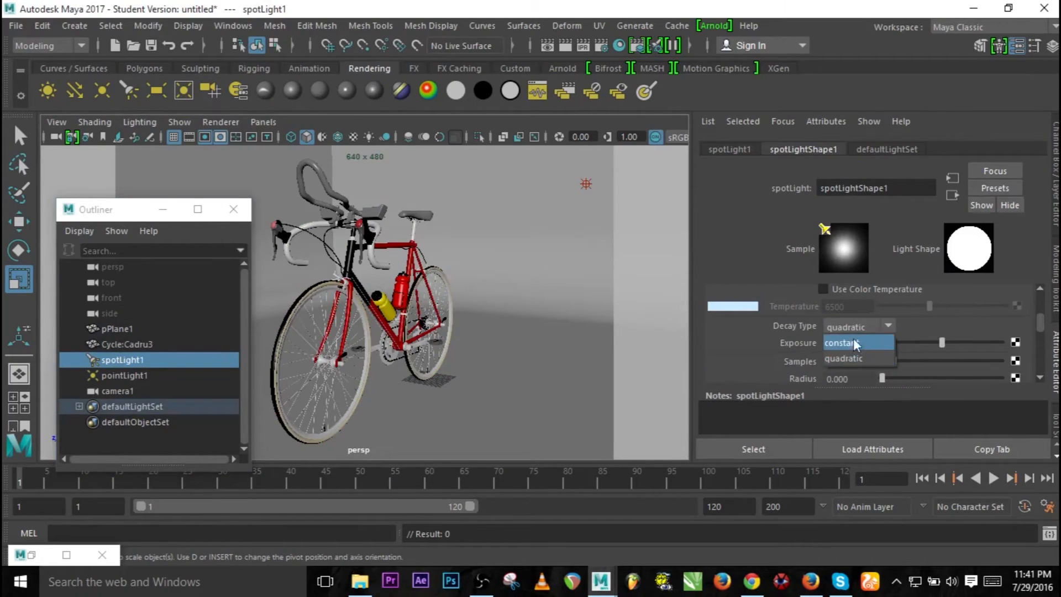
click(843, 358)
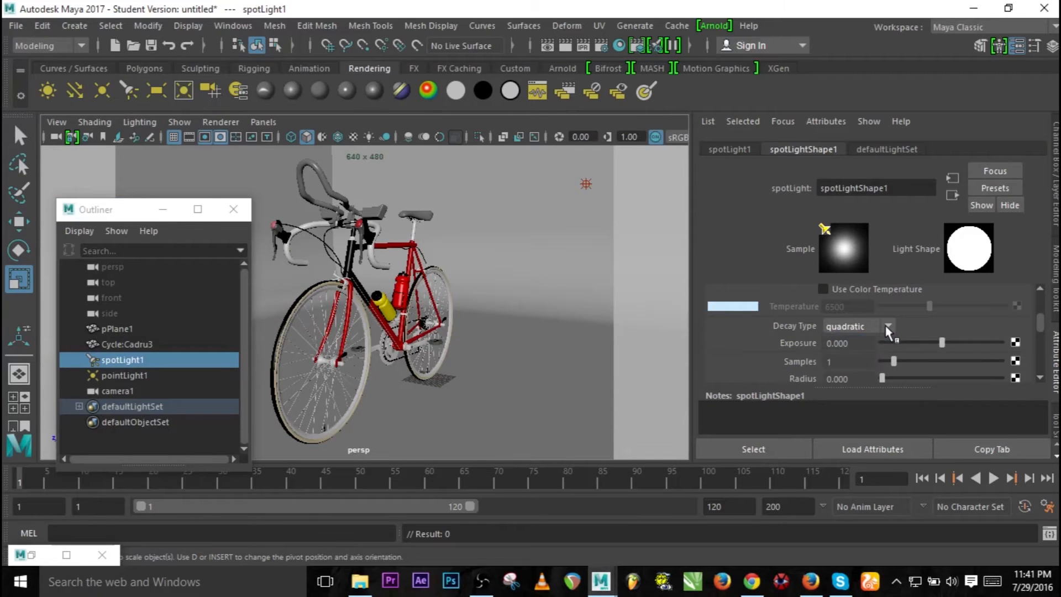
click(889, 326)
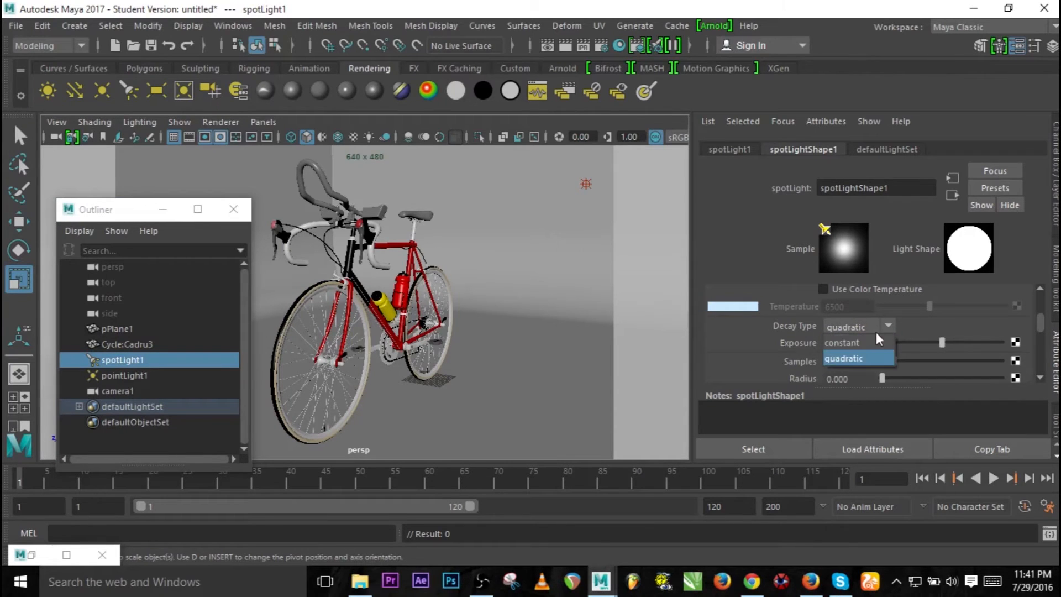
mouse_move(863, 343)
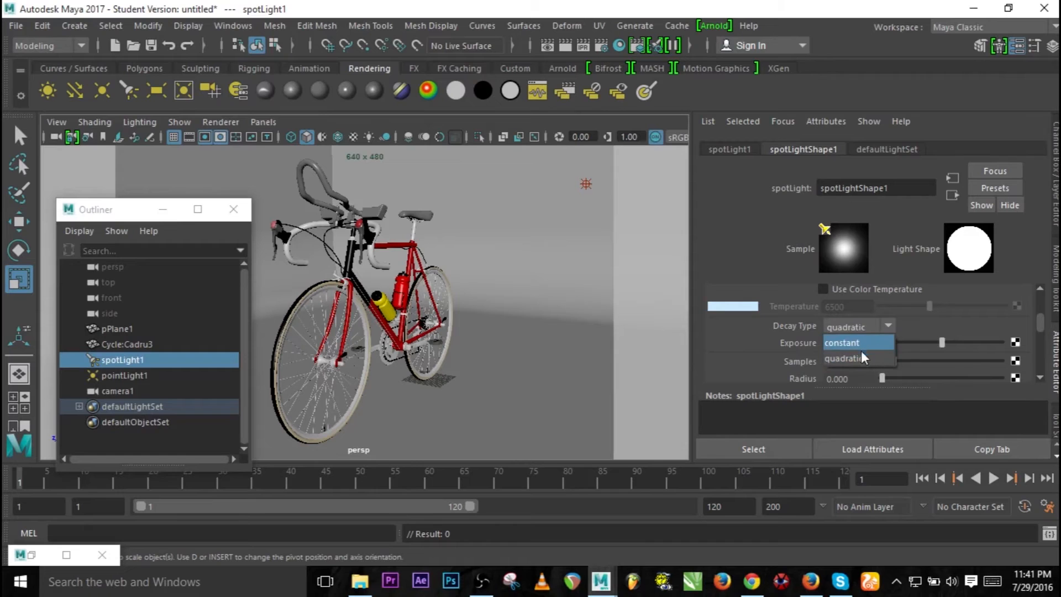
click(842, 341)
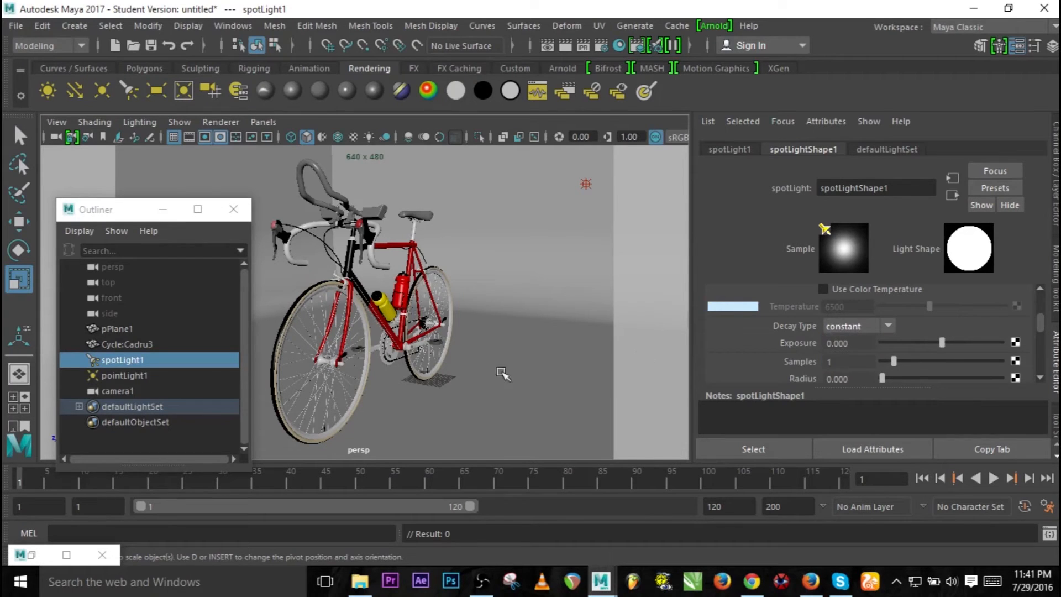
Step: Set pointLight1's Arnold Decay Type to constant
click(124, 375)
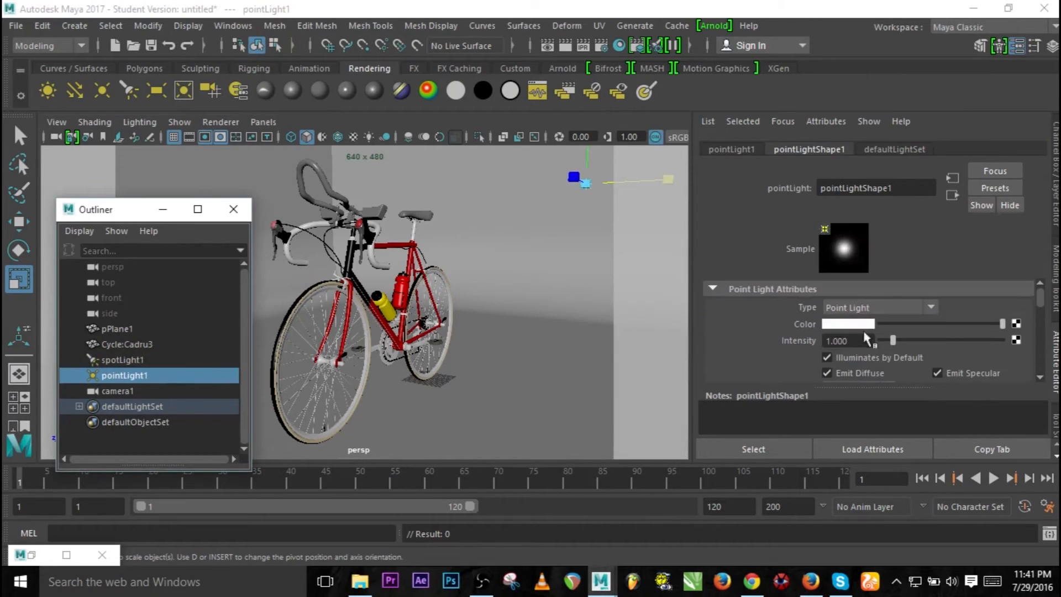
scroll(down, 3)
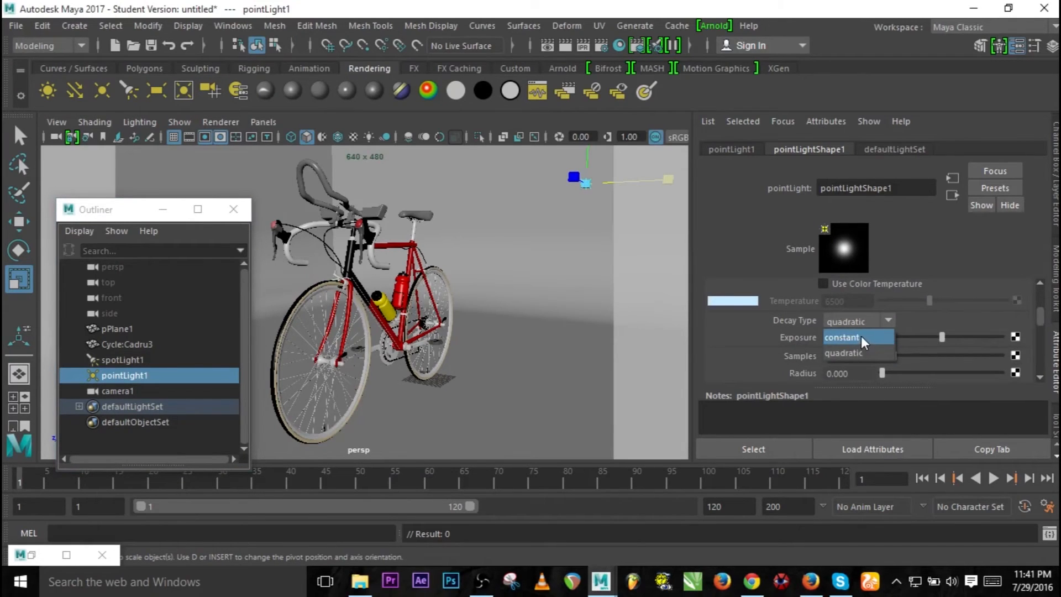
click(840, 337)
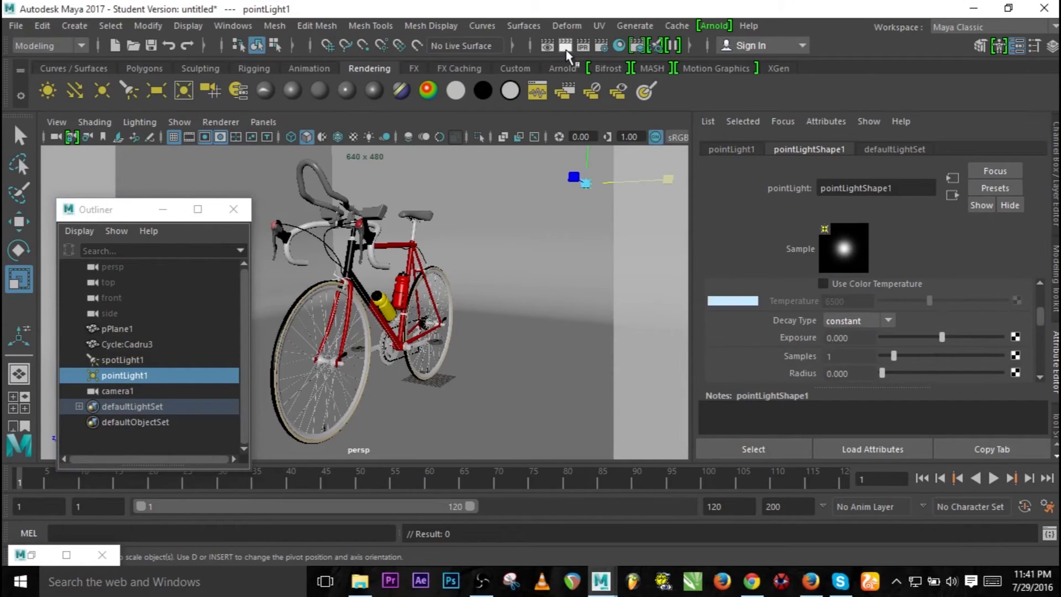
Step: Render the constant-decay scene with Arnold, then set pointLight1's decay back to quadratic
click(546, 45)
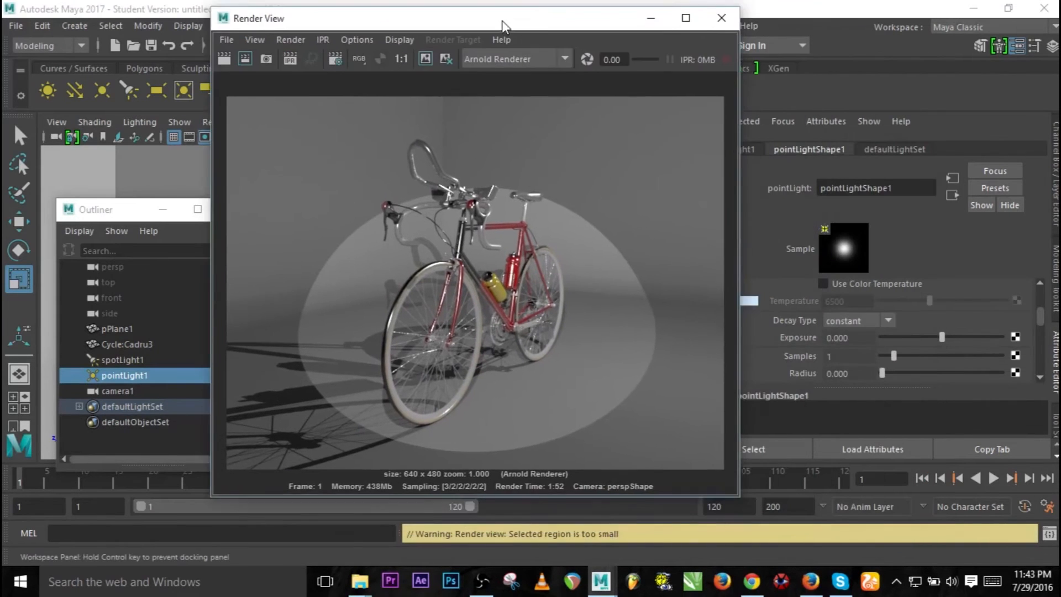
mouse_move(491, 184)
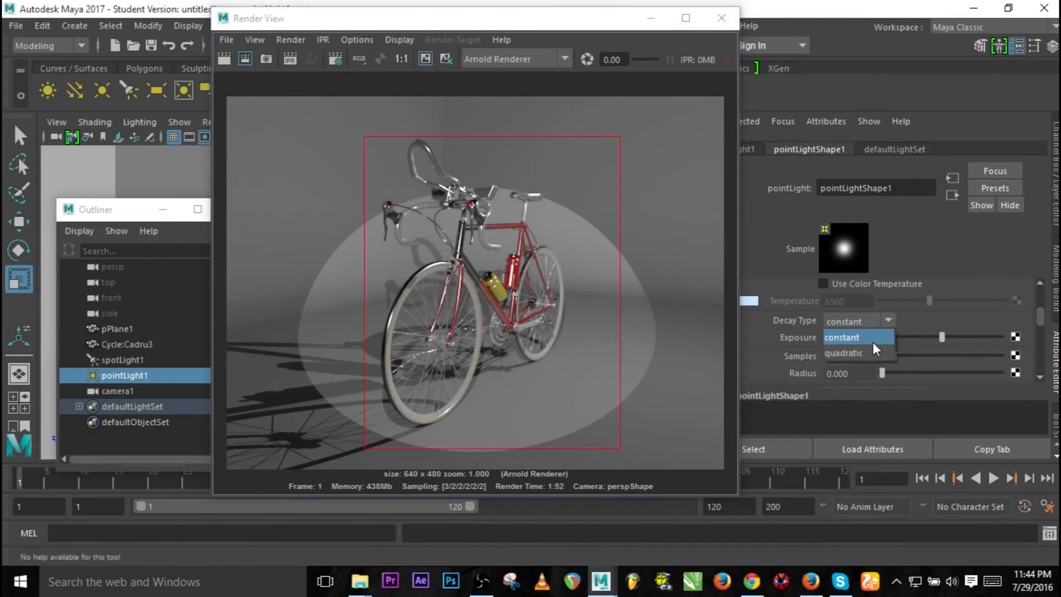
click(844, 353)
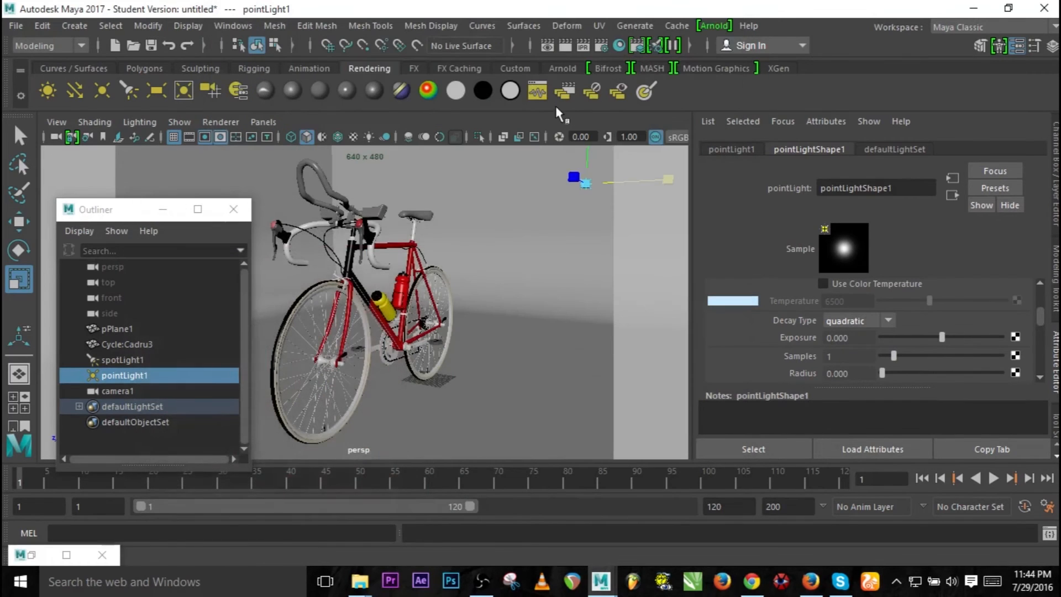
Step: Raise spotLight1's intensity to 5000
click(123, 359)
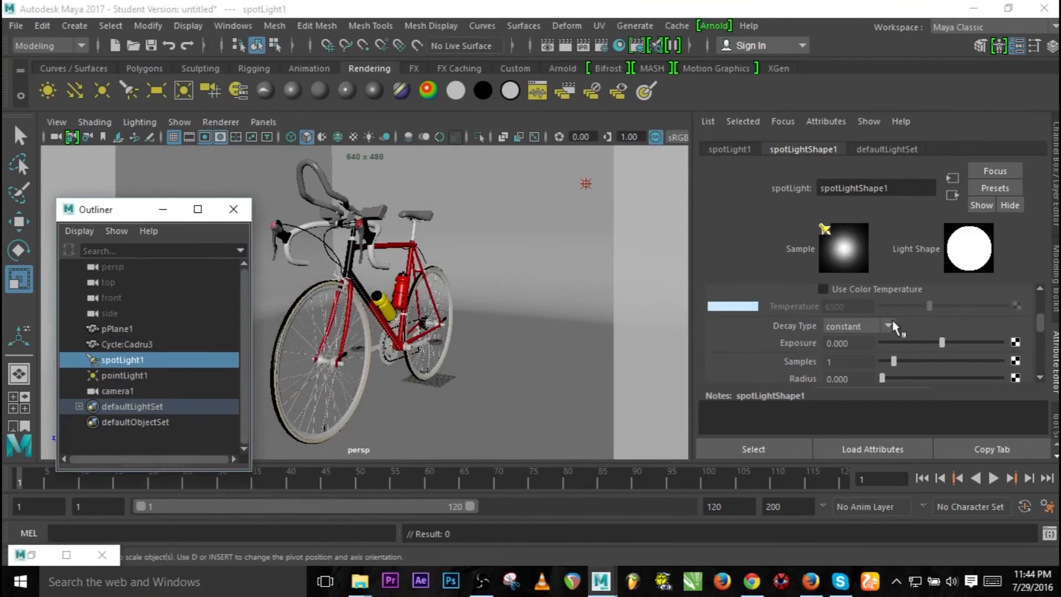
click(845, 325)
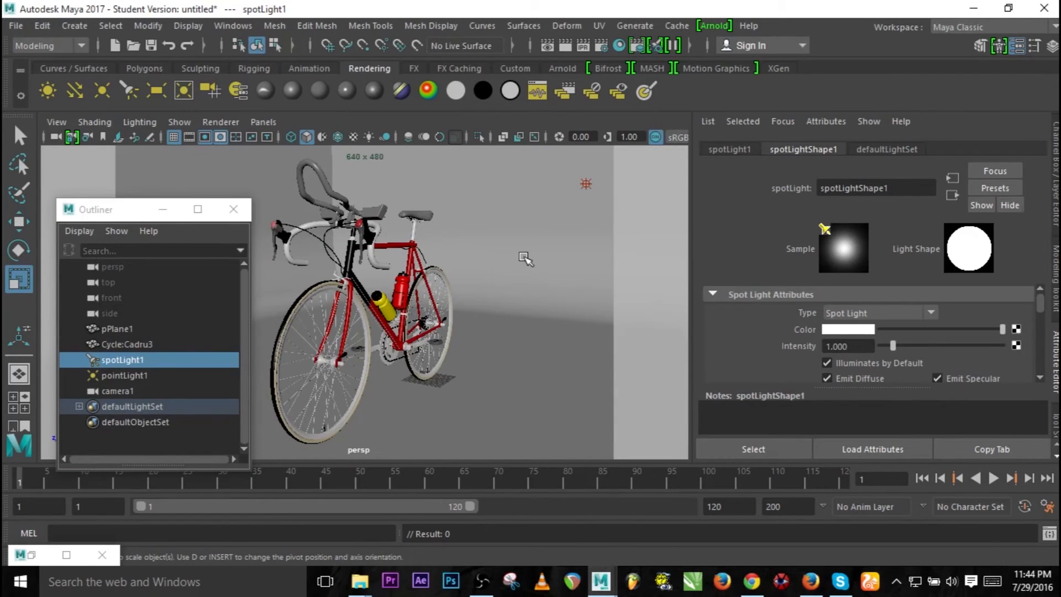
drag(893, 346, 998, 346)
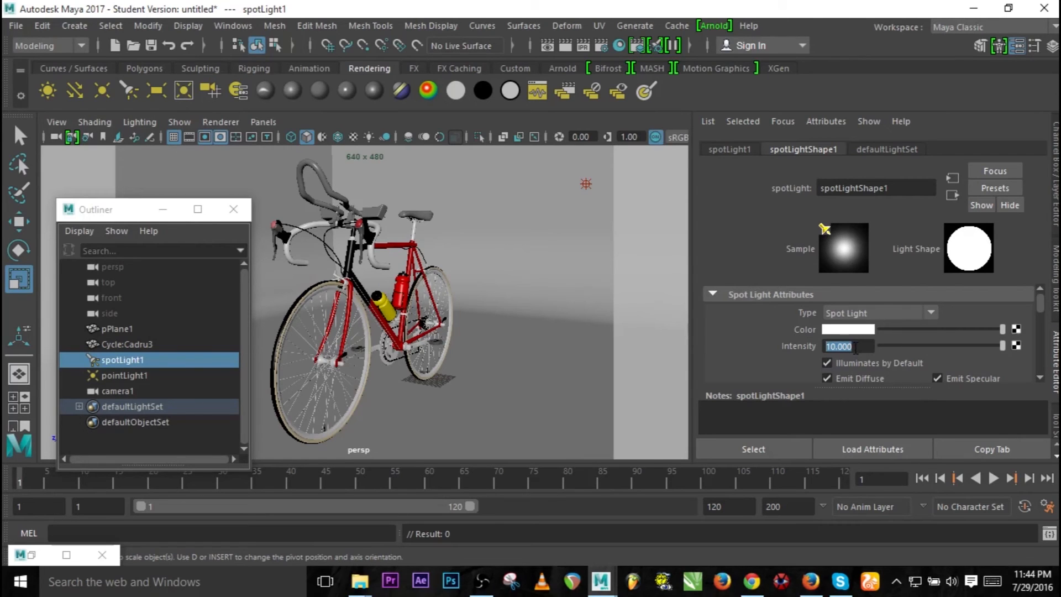
text(500)
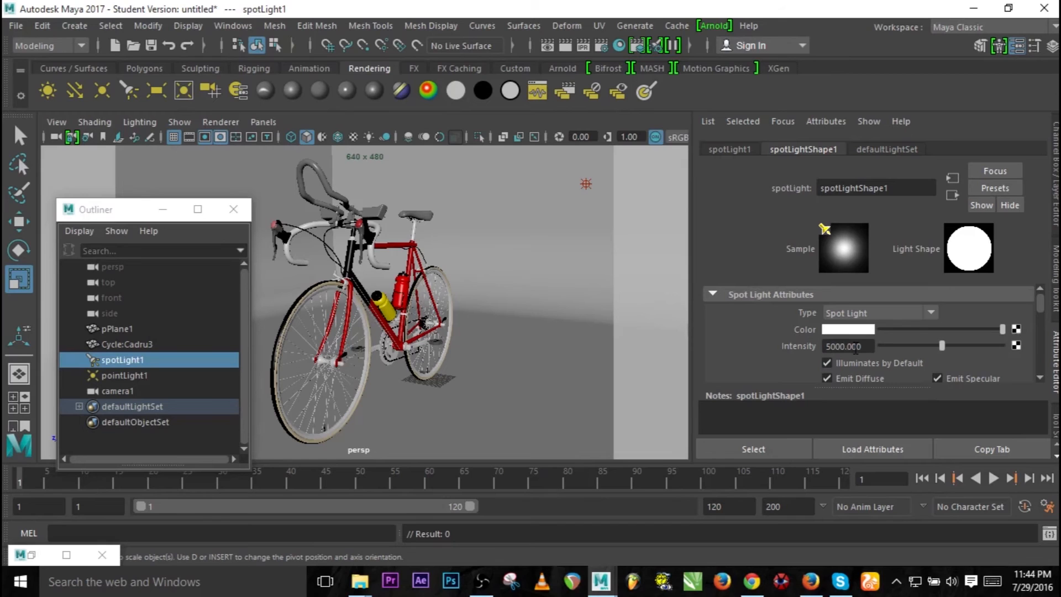
Step: Raise pointLight1's intensity to 5000
click(124, 375)
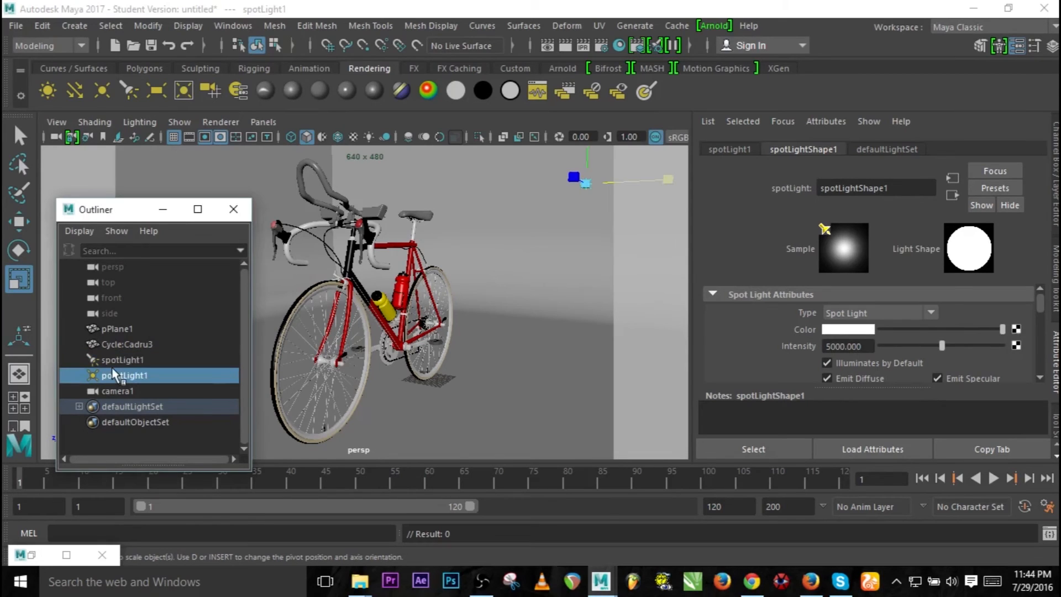
click(125, 375)
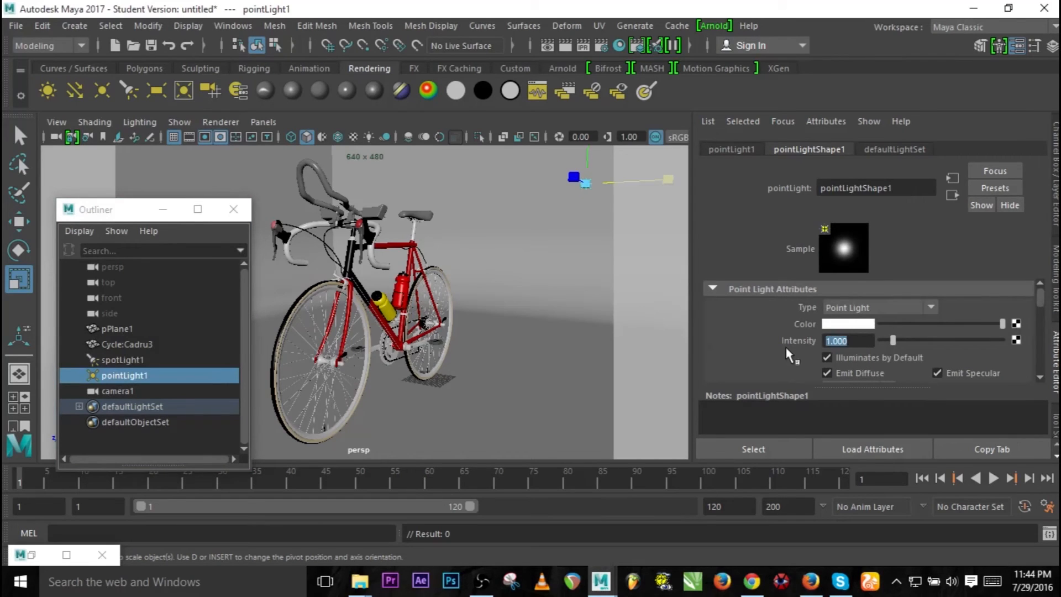
text(5000)
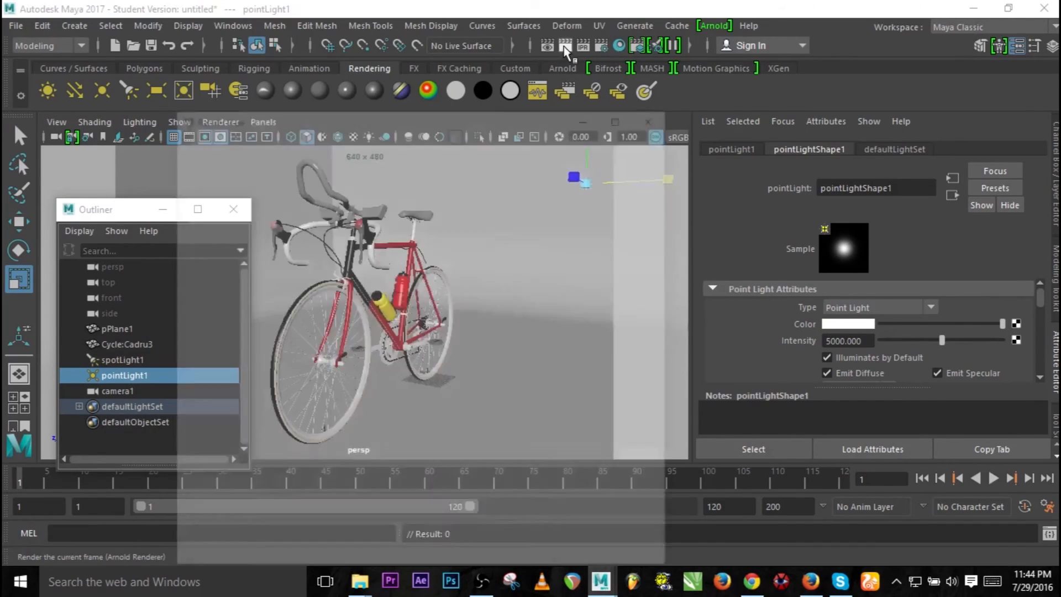
Step: Arnold-render the 5000-intensity scene and confirm pointLight1's decay type reads quadratic
click(565, 45)
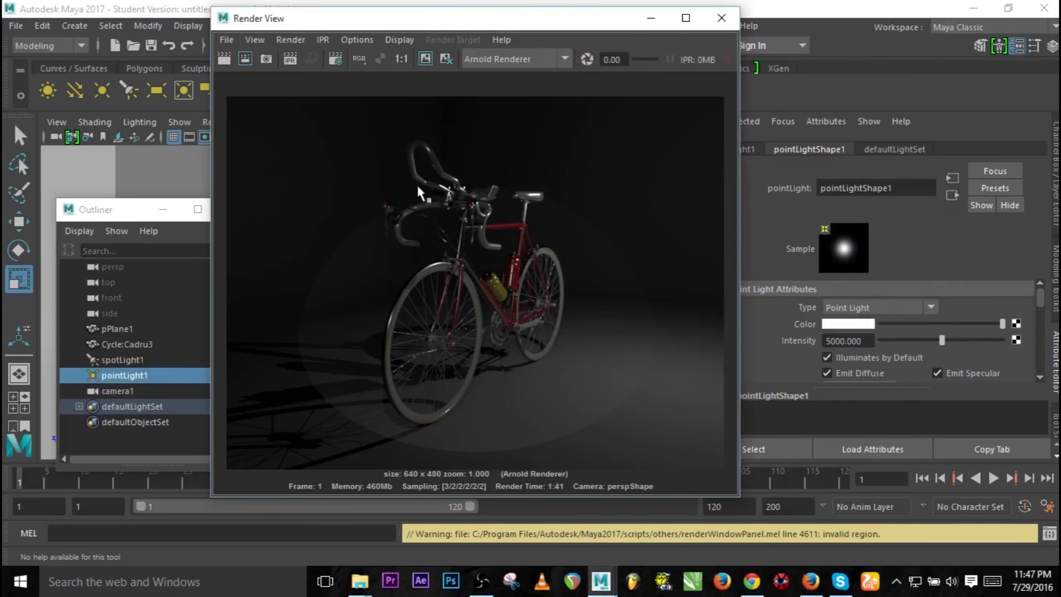
mouse_move(418, 215)
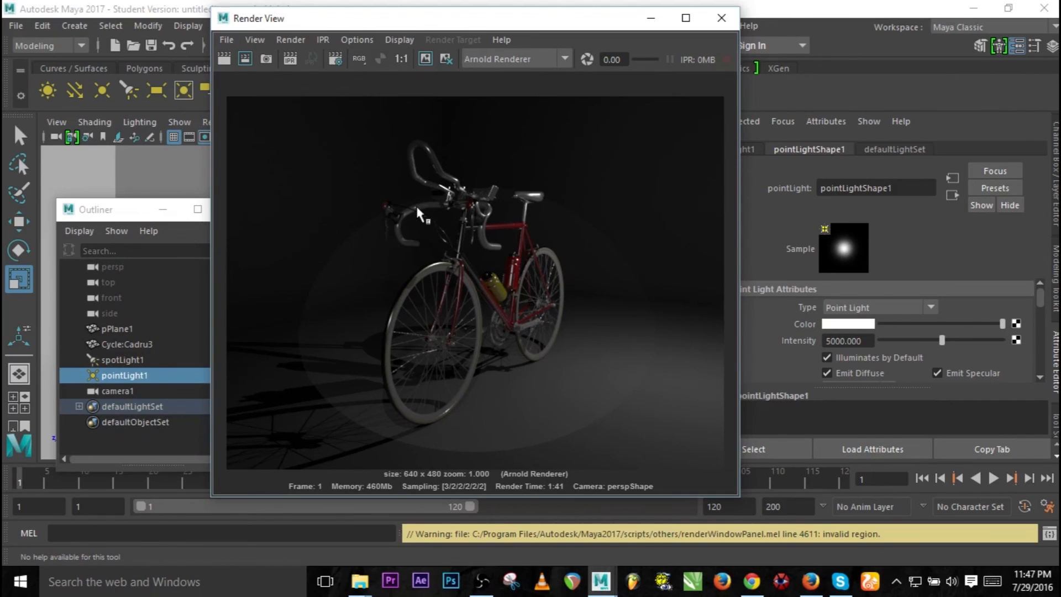
mouse_move(607, 109)
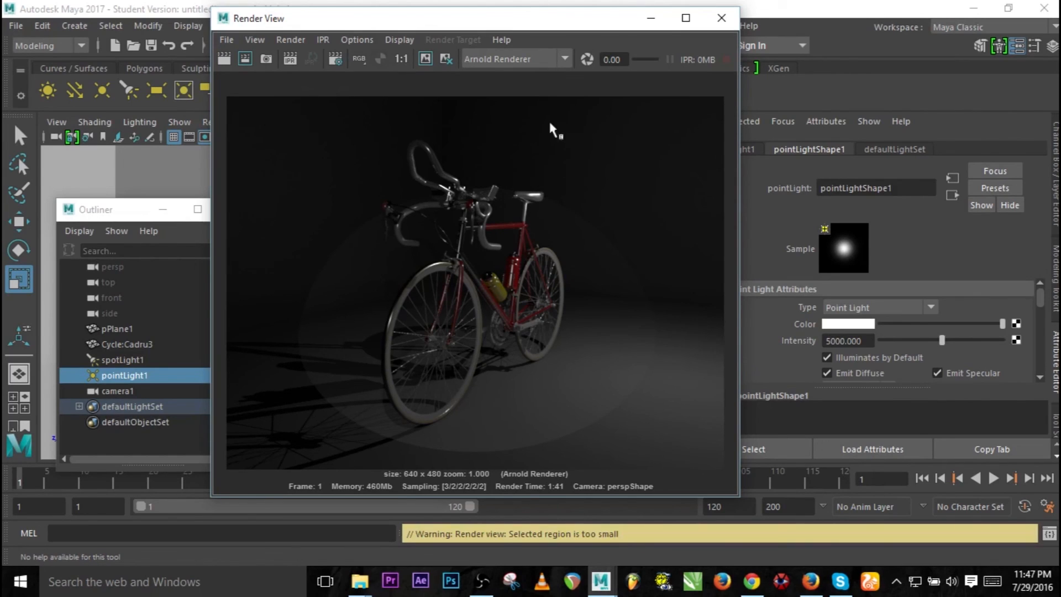
mouse_move(702, 173)
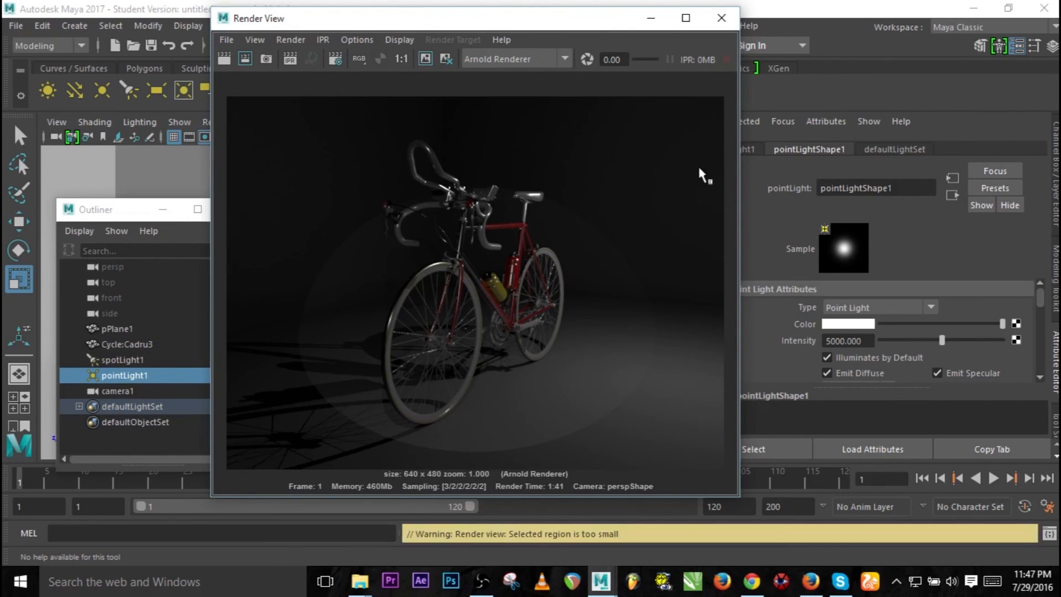
mouse_move(639, 173)
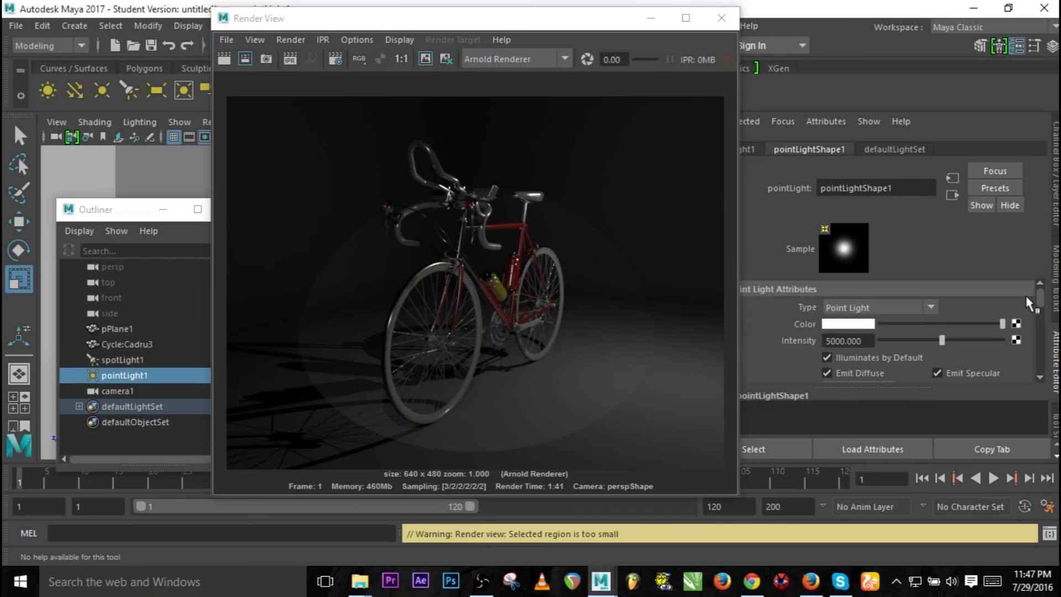
scroll(down, 3)
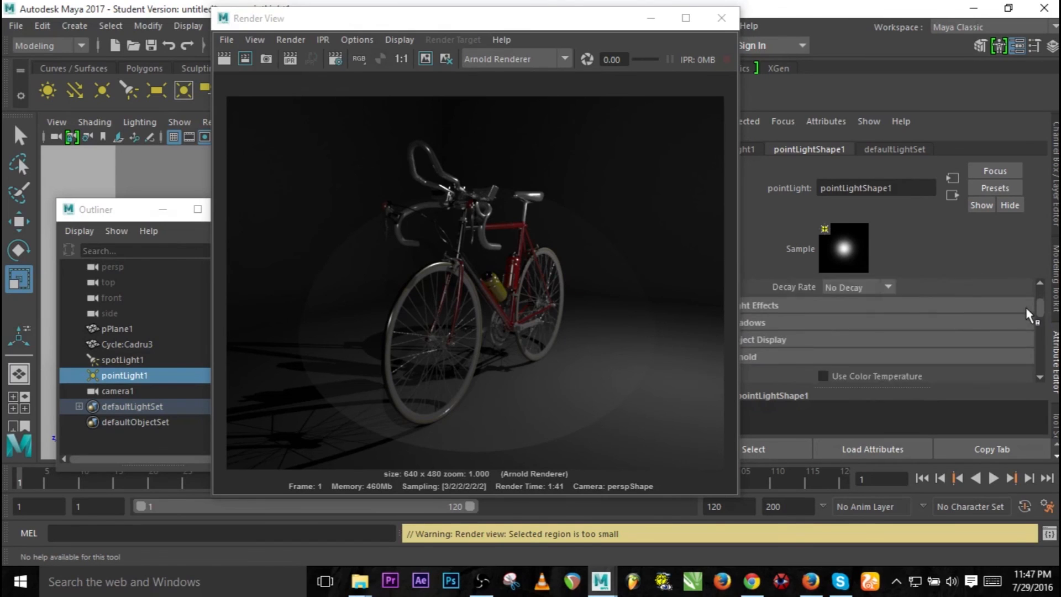
scroll(down, 3)
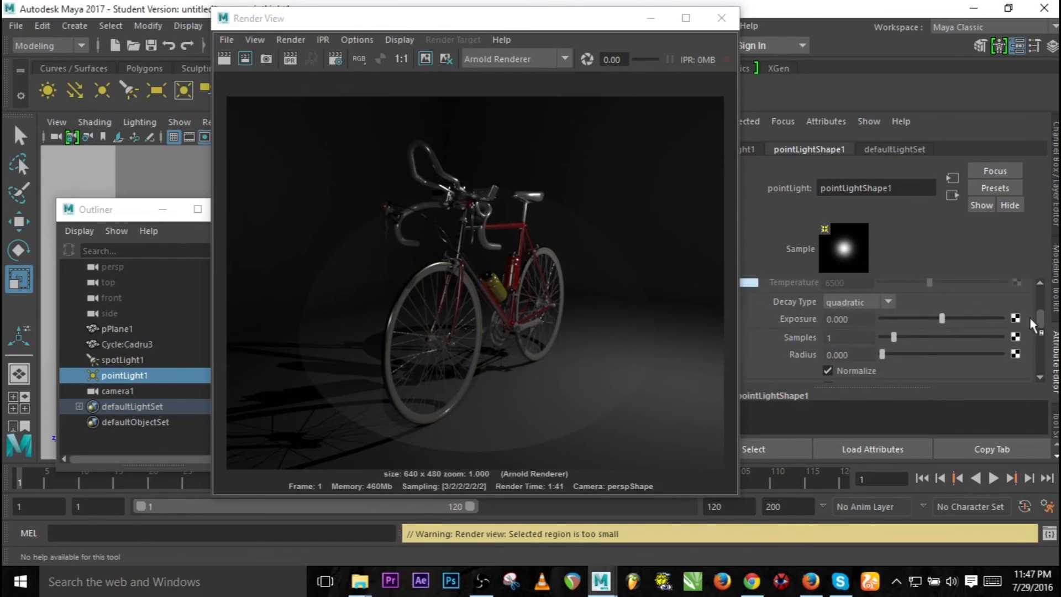